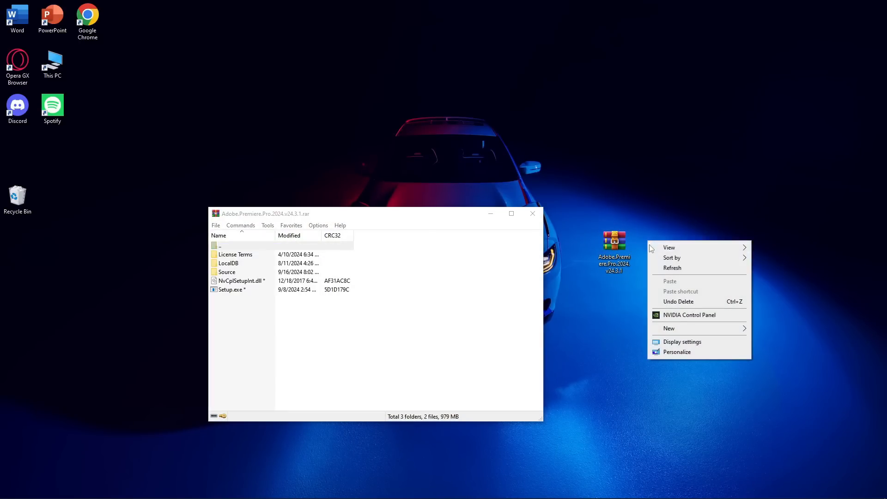
Create a new empty folder on the desktop beside the Premiere Pro archive
left_click(669, 329)
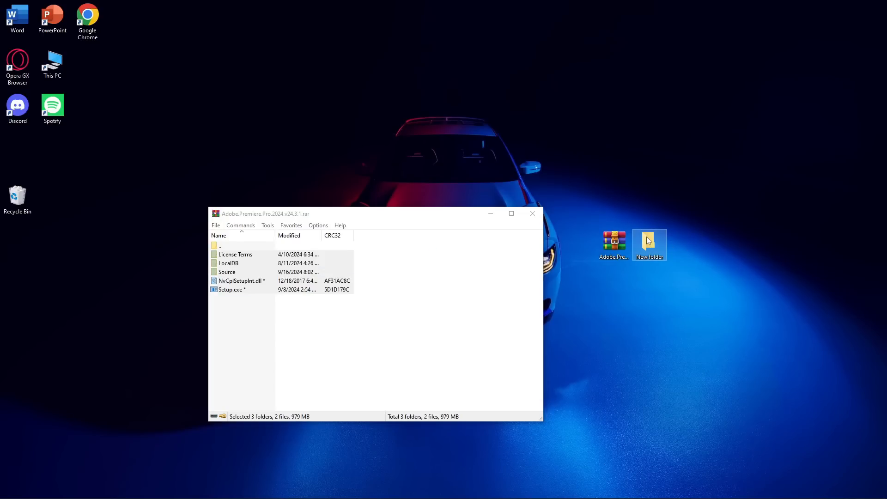
Open the new folder and run Setup from its context menu
double_click(649, 243)
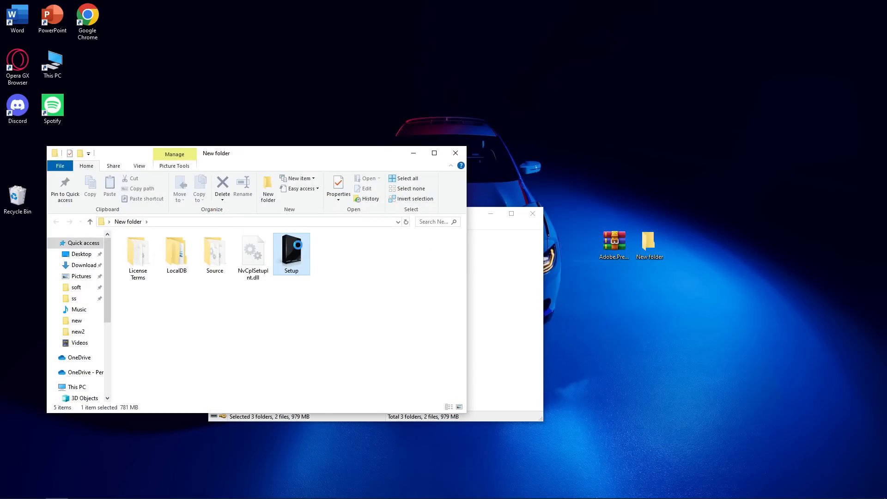
right_click(292, 253)
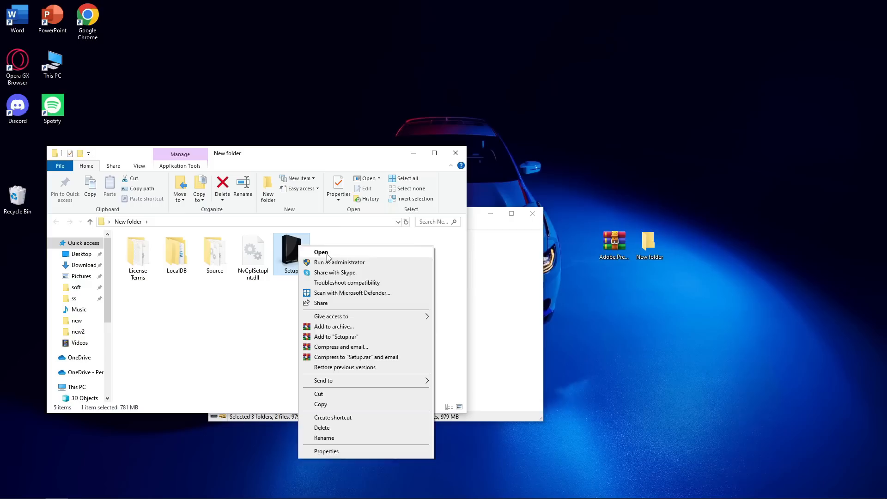
left_click(320, 253)
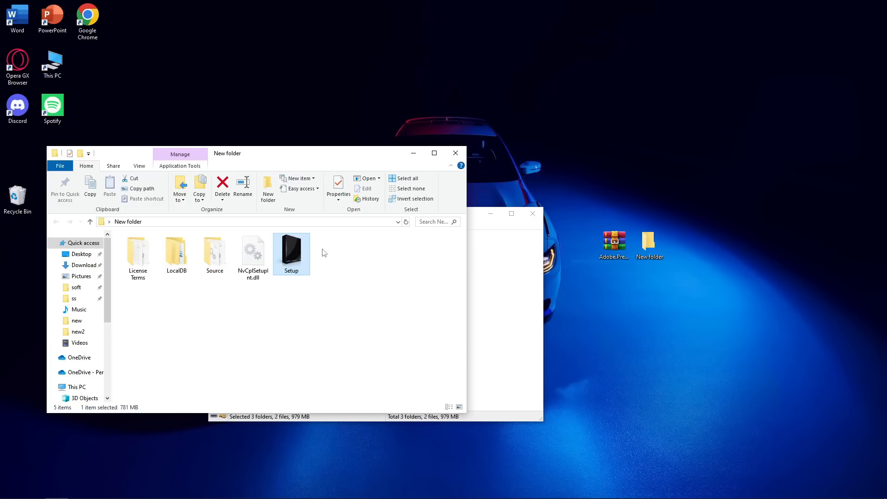
Launch Setup and start the Premiere Pro installation from Adobe Installer
double_click(290, 250)
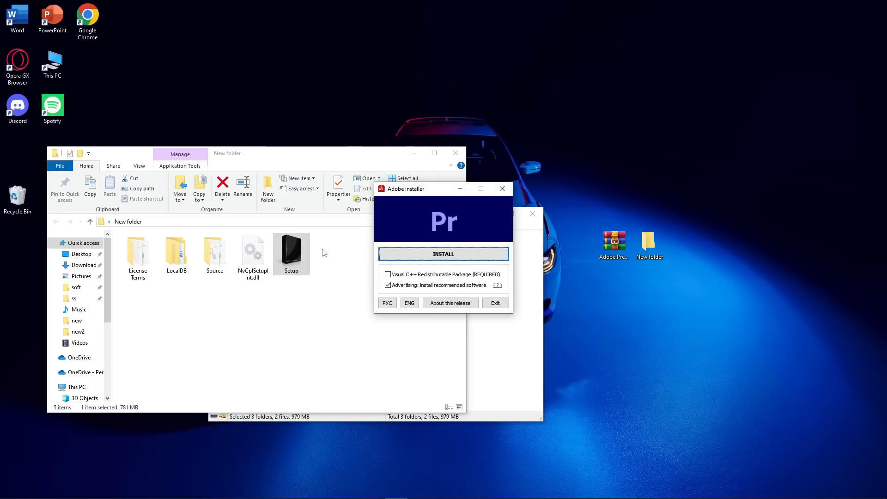
mouse_move(357, 273)
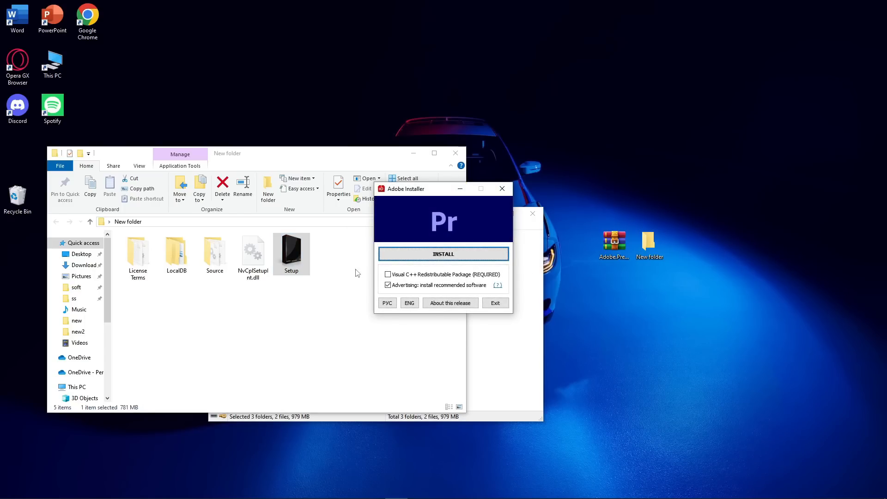
left_click(443, 254)
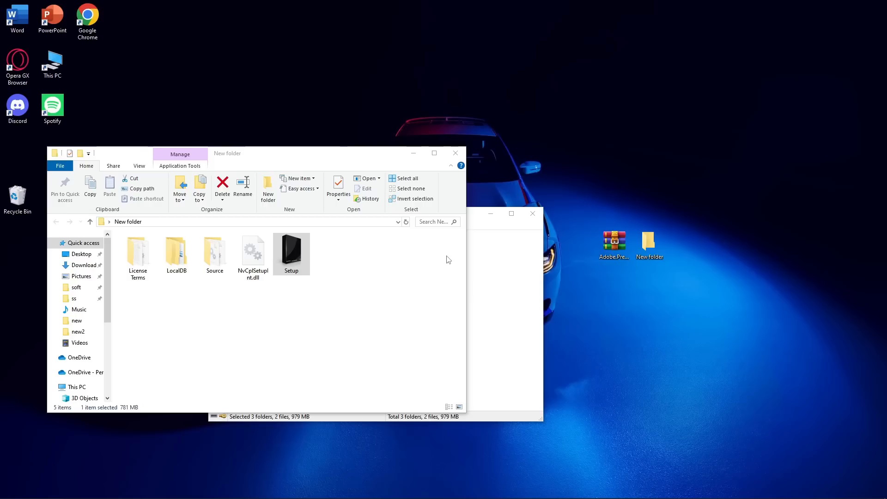
double_click(292, 250)
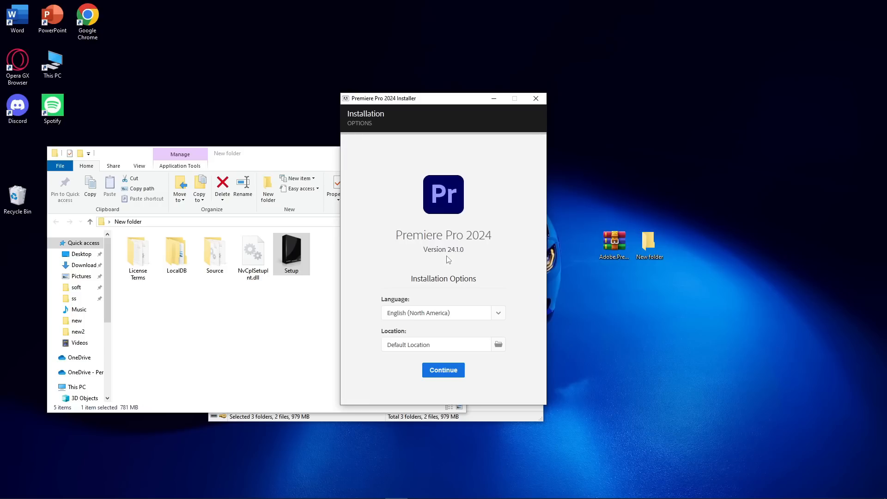
Install Premiere Pro 2024 with English and the default location, then acknowledge completion
left_click(443, 370)
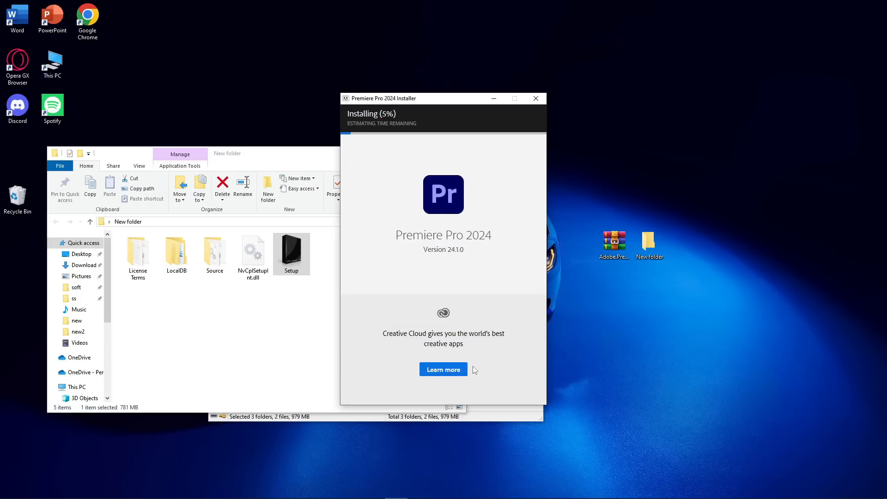
mouse_move(485, 367)
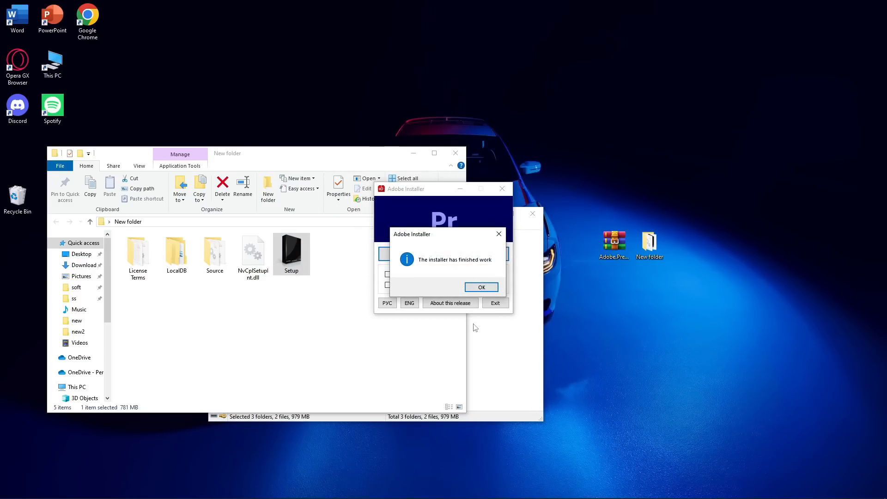
left_click(481, 287)
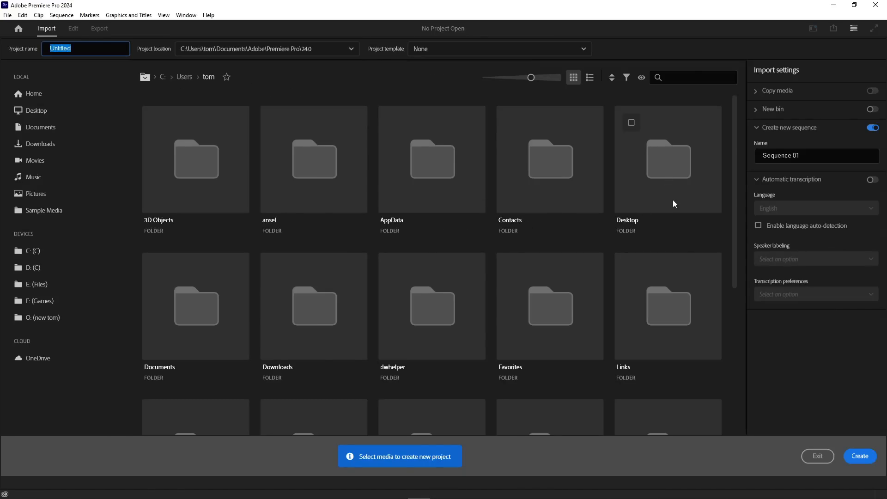
Create the Untitled project, overwriting the existing Untitled project file
left_click(859, 456)
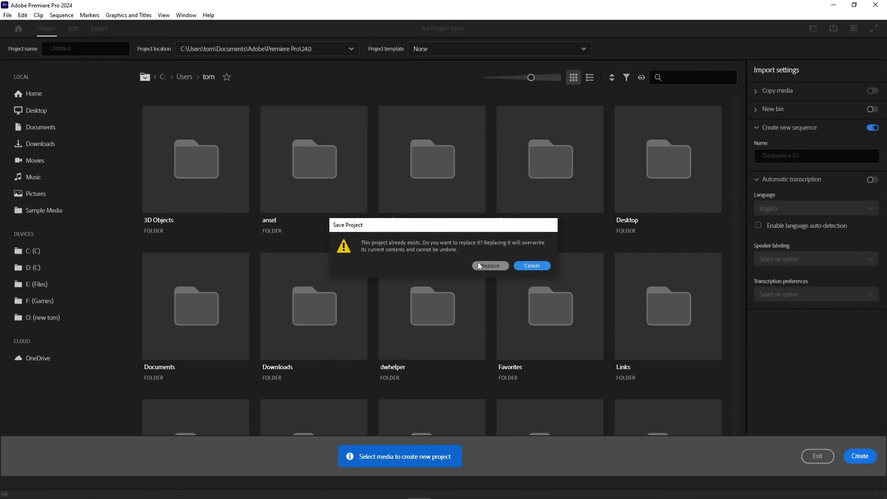
left_click(490, 266)
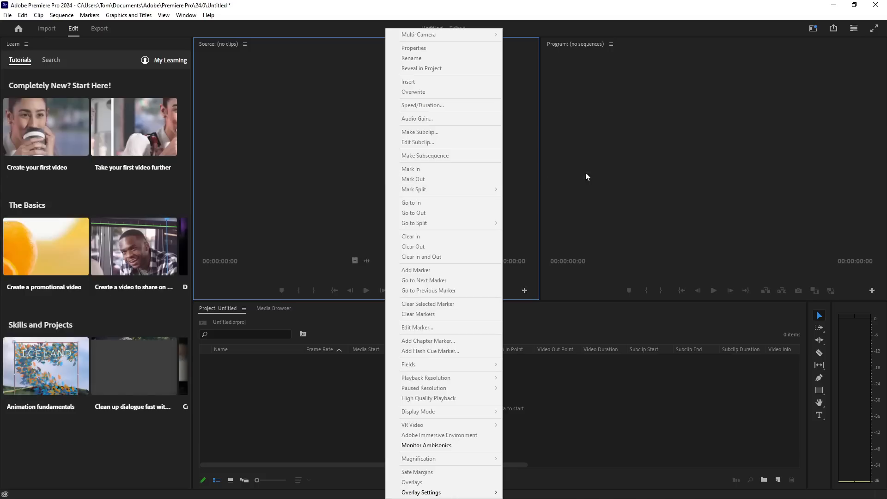
Show the Untitled project panel in freeform view, then browse the Sequence and Window menus
left_click(273, 307)
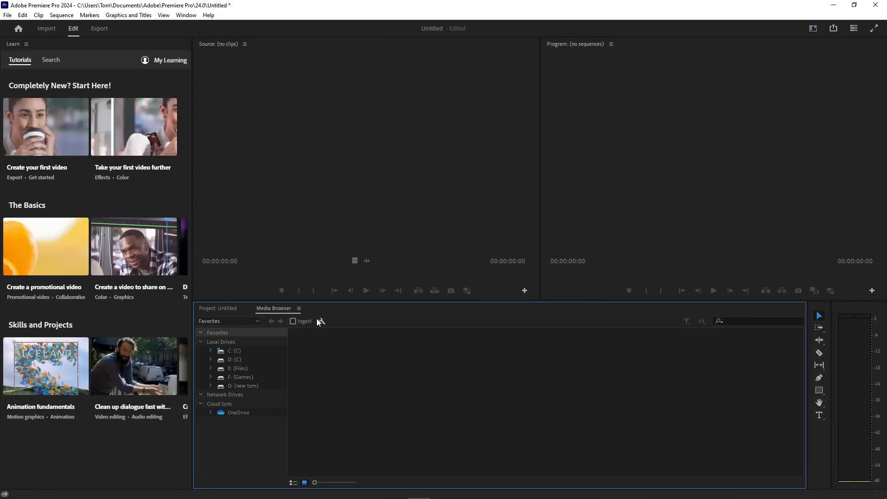
left_click(218, 307)
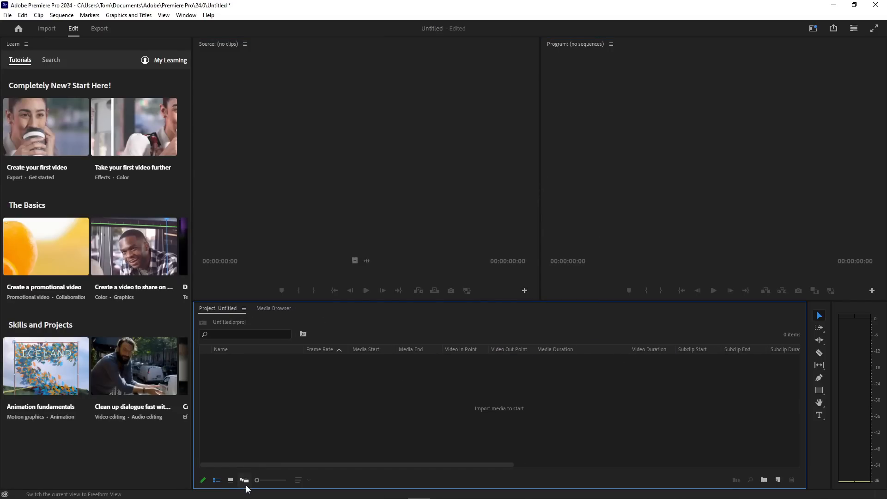
left_click(244, 480)
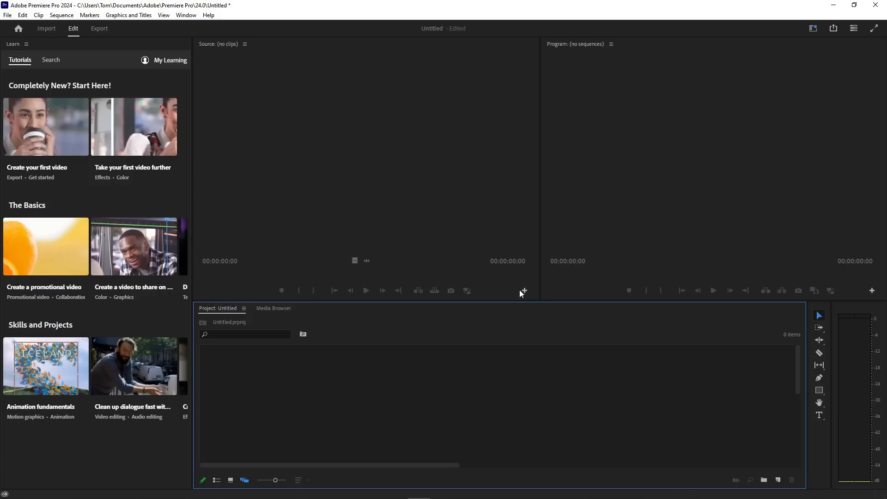
mouse_move(873, 302)
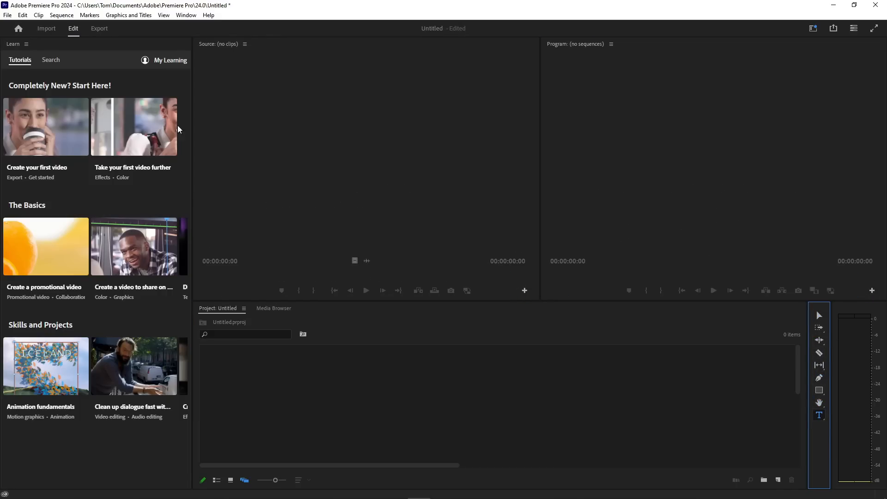
left_click(61, 15)
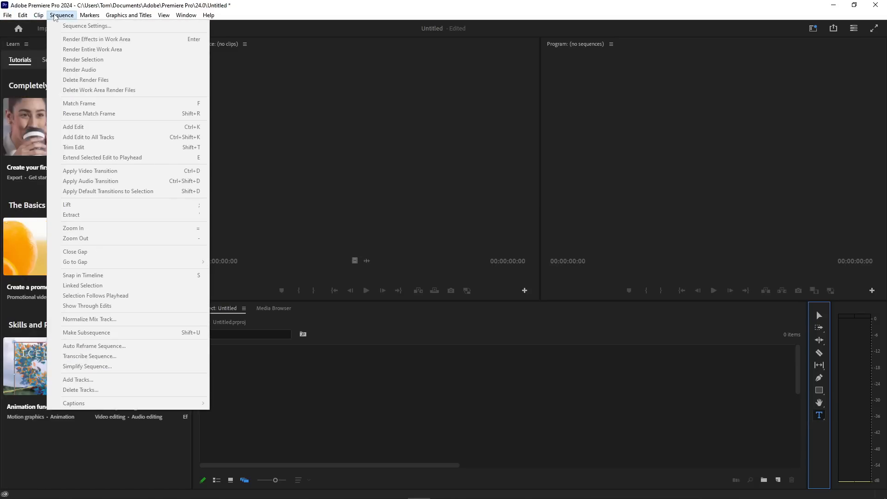
left_click(186, 15)
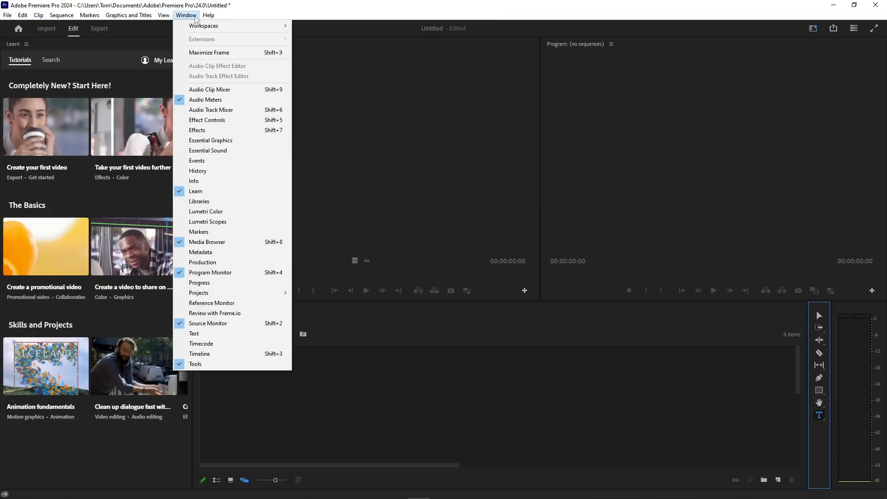